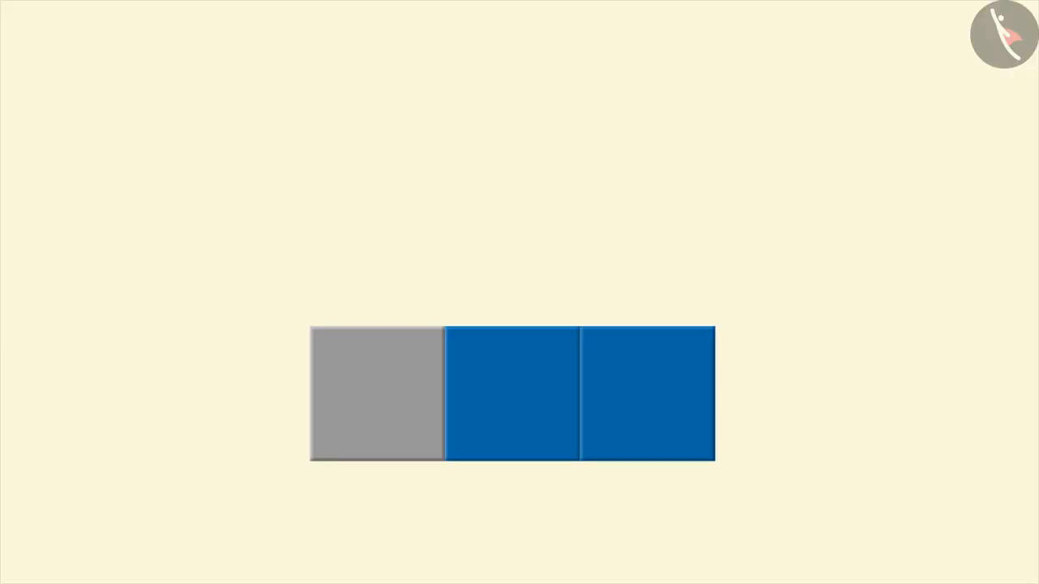
- Select the grey tile at the left end of the row, before the two blue tiles
click(376, 394)
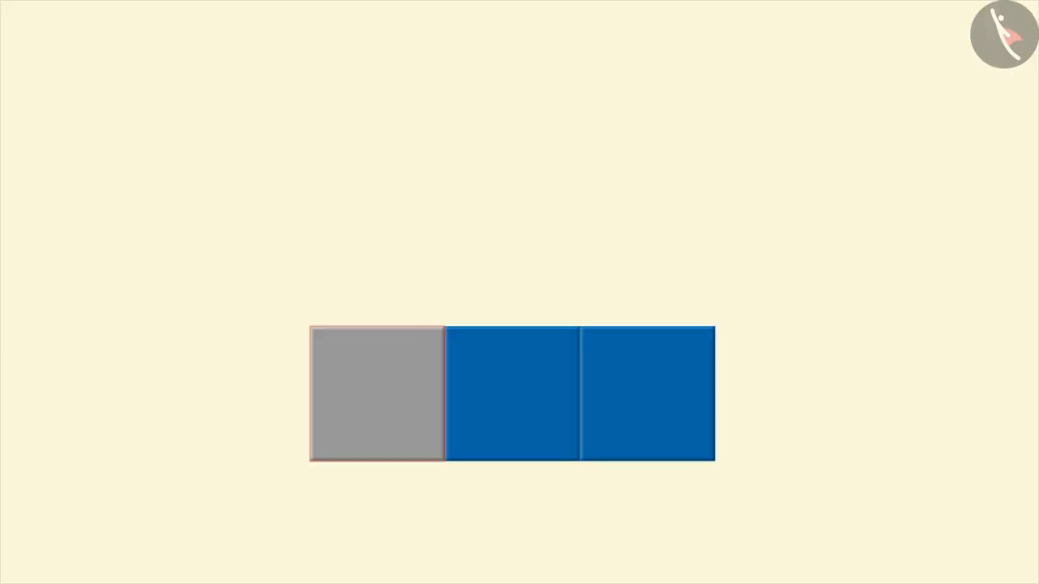